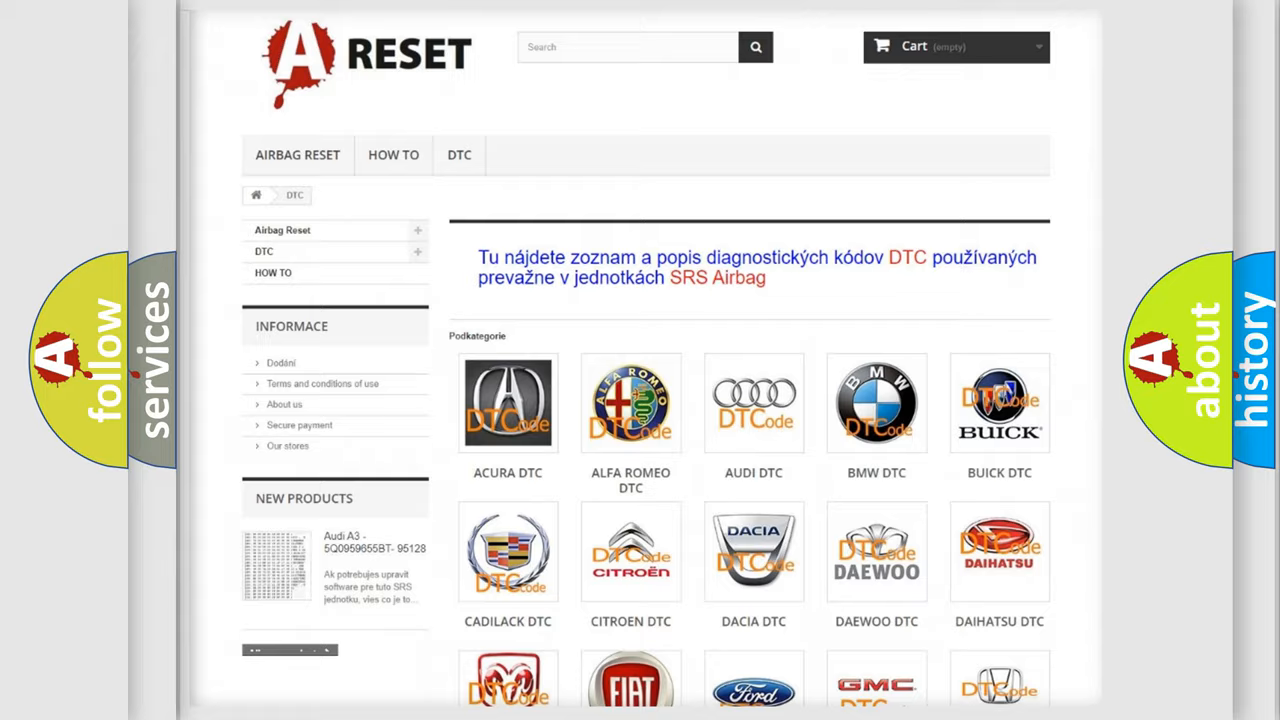
pyautogui.scroll(-3)
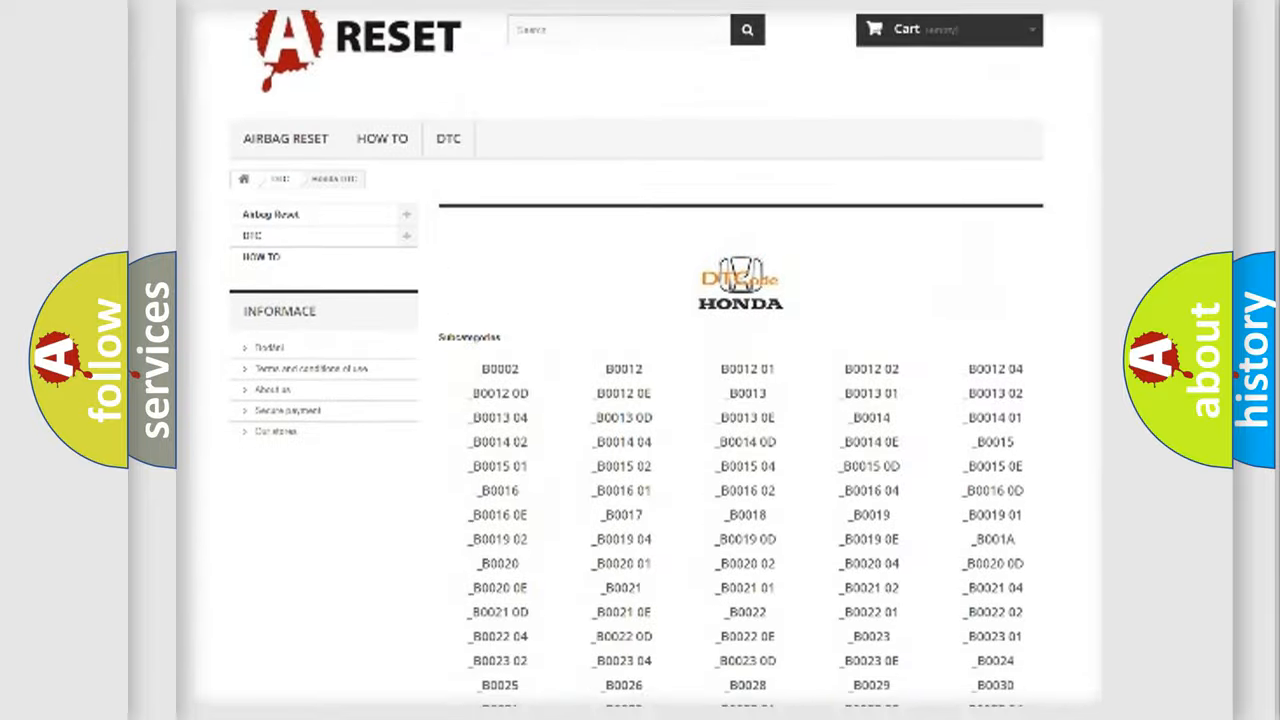
pyautogui.scroll(-3)
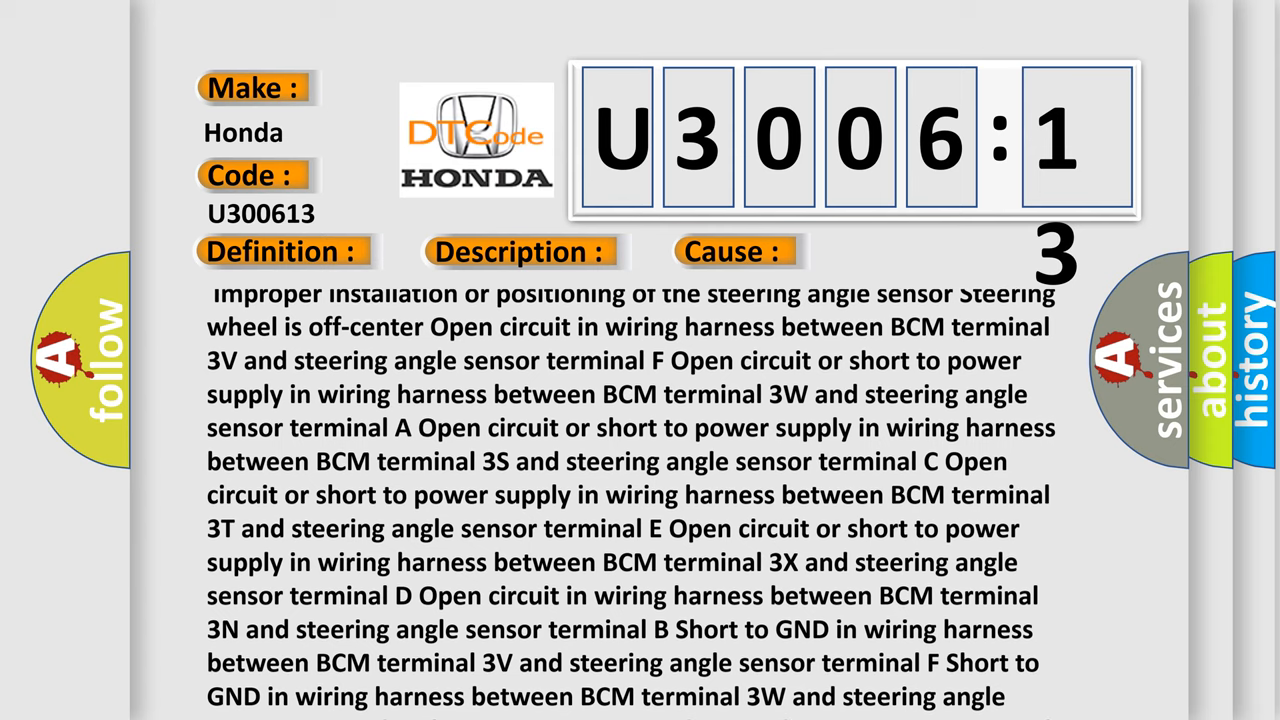
pyautogui.scroll(-3)
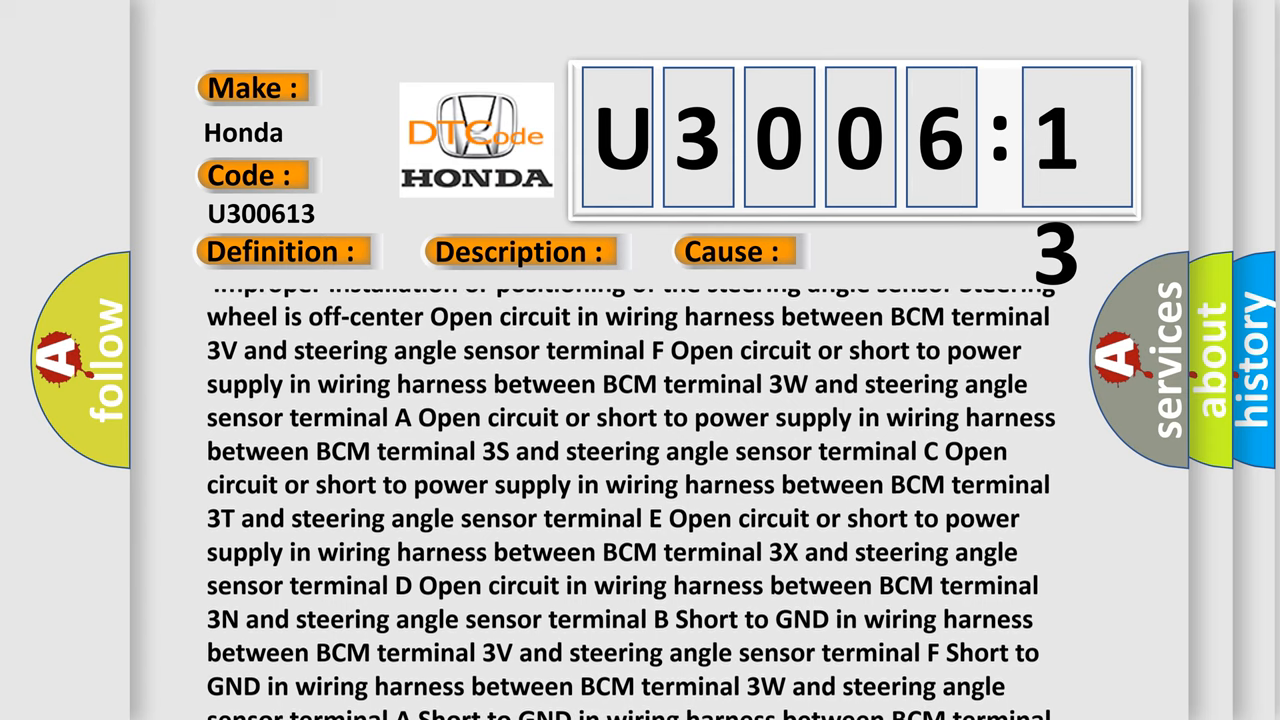
pyautogui.scroll(-3)
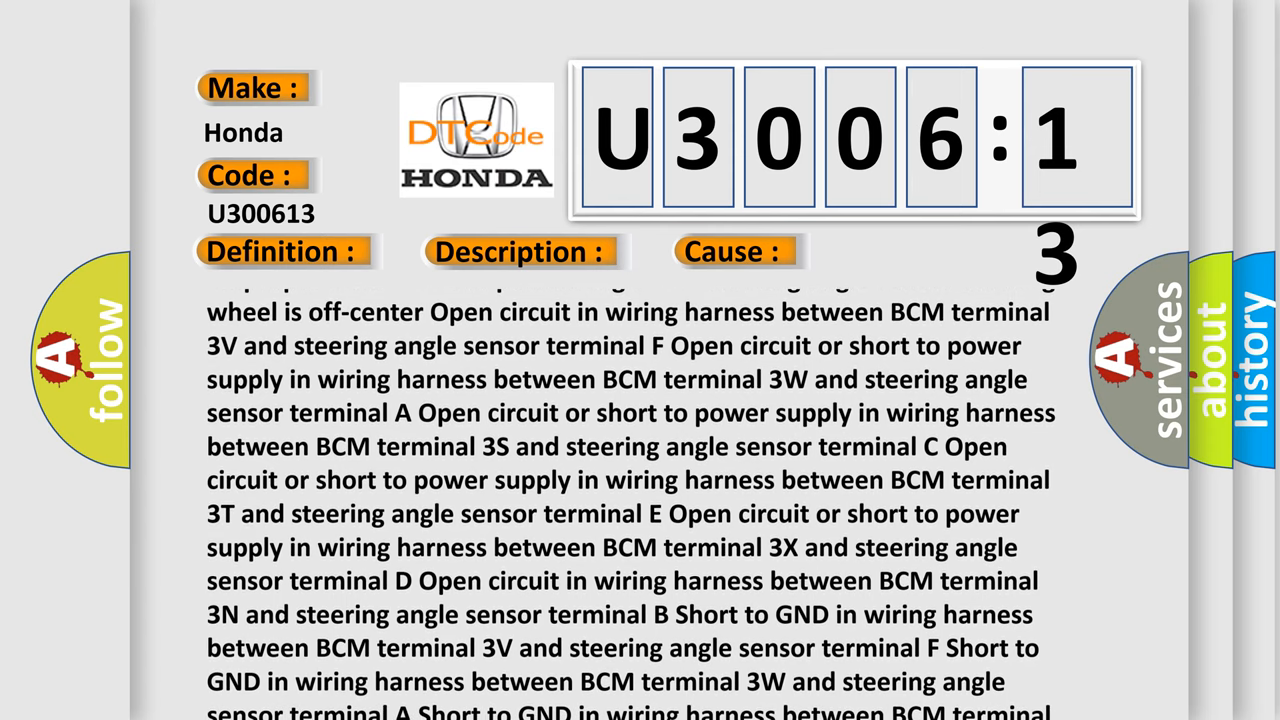
pyautogui.scroll(-3)
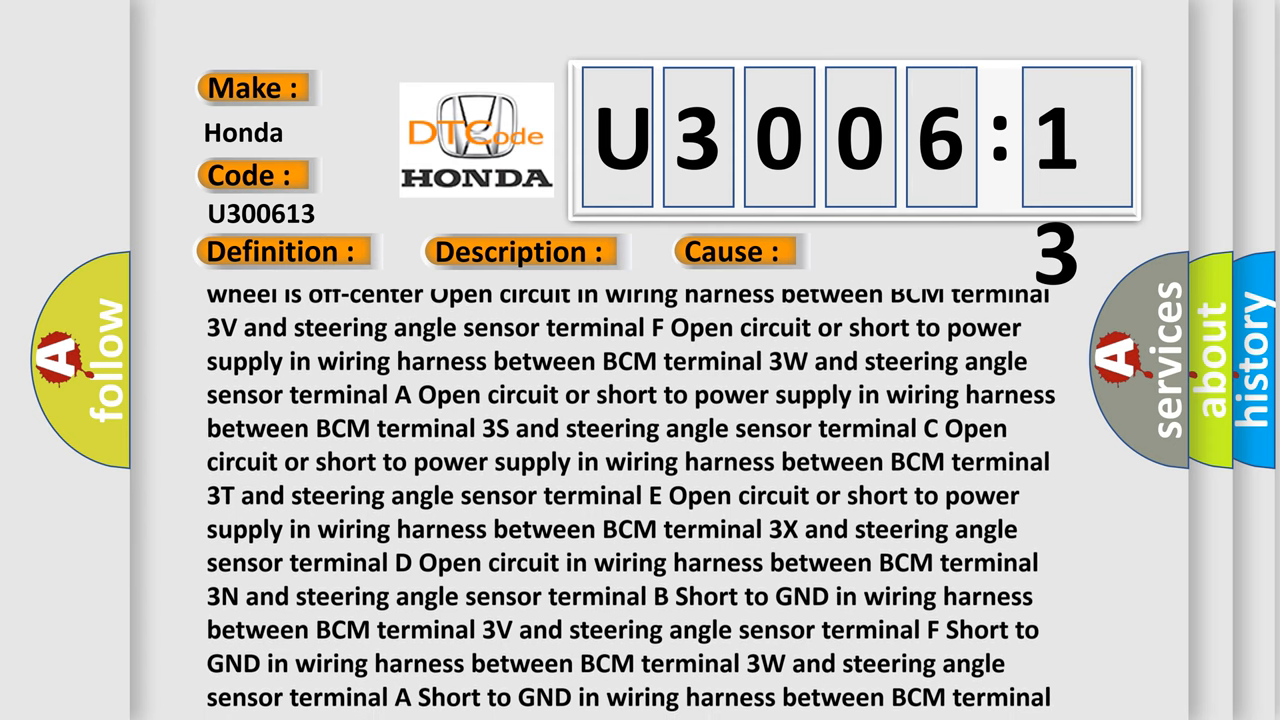
pyautogui.scroll(-3)
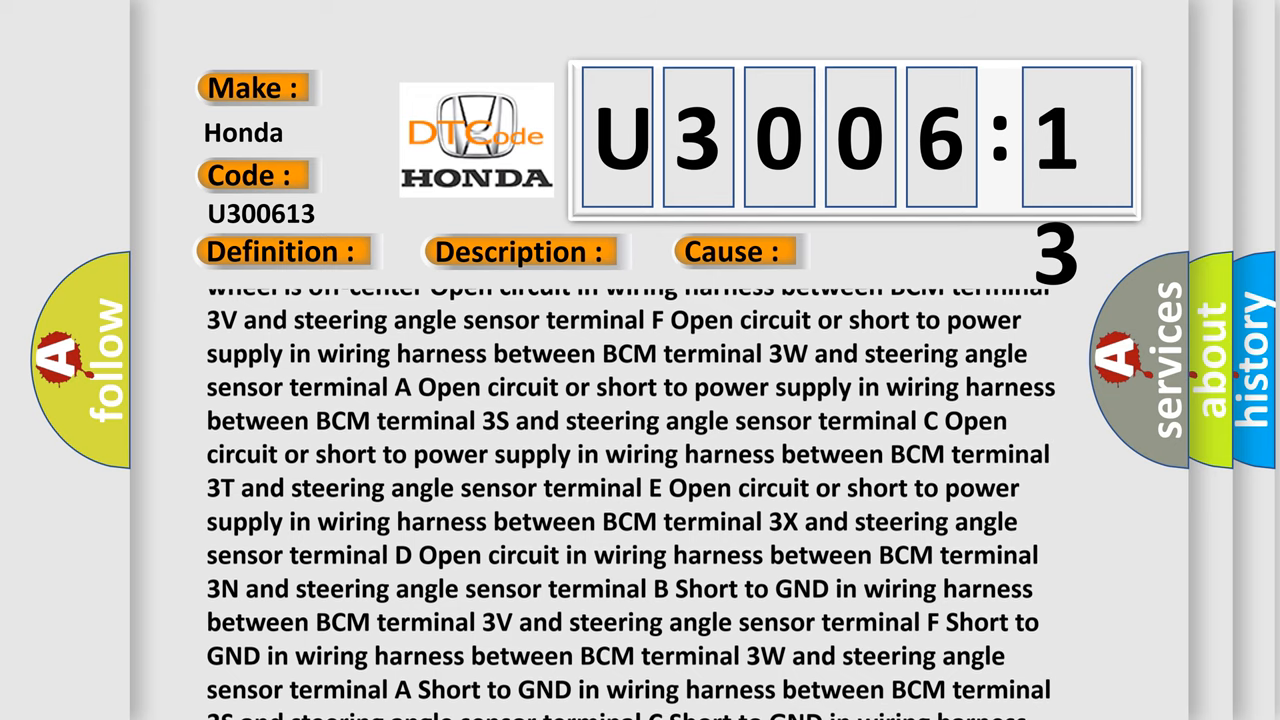
pyautogui.scroll(-3)
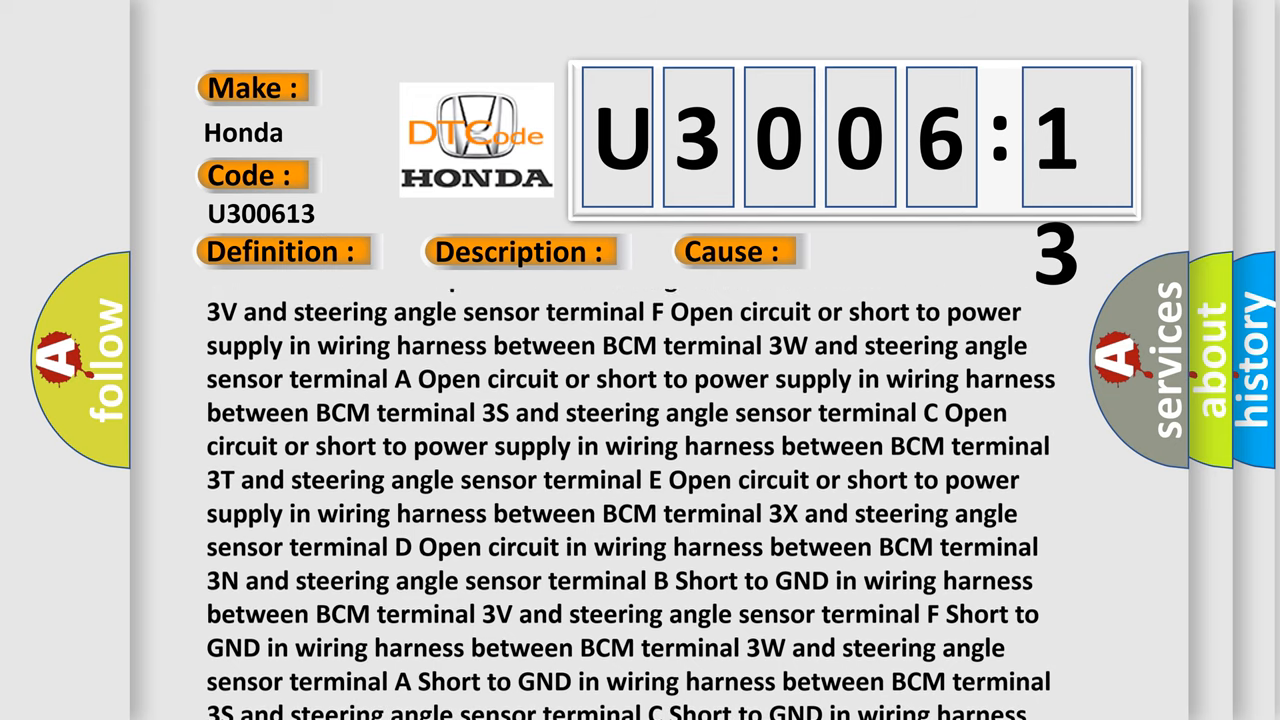
pyautogui.scroll(-3)
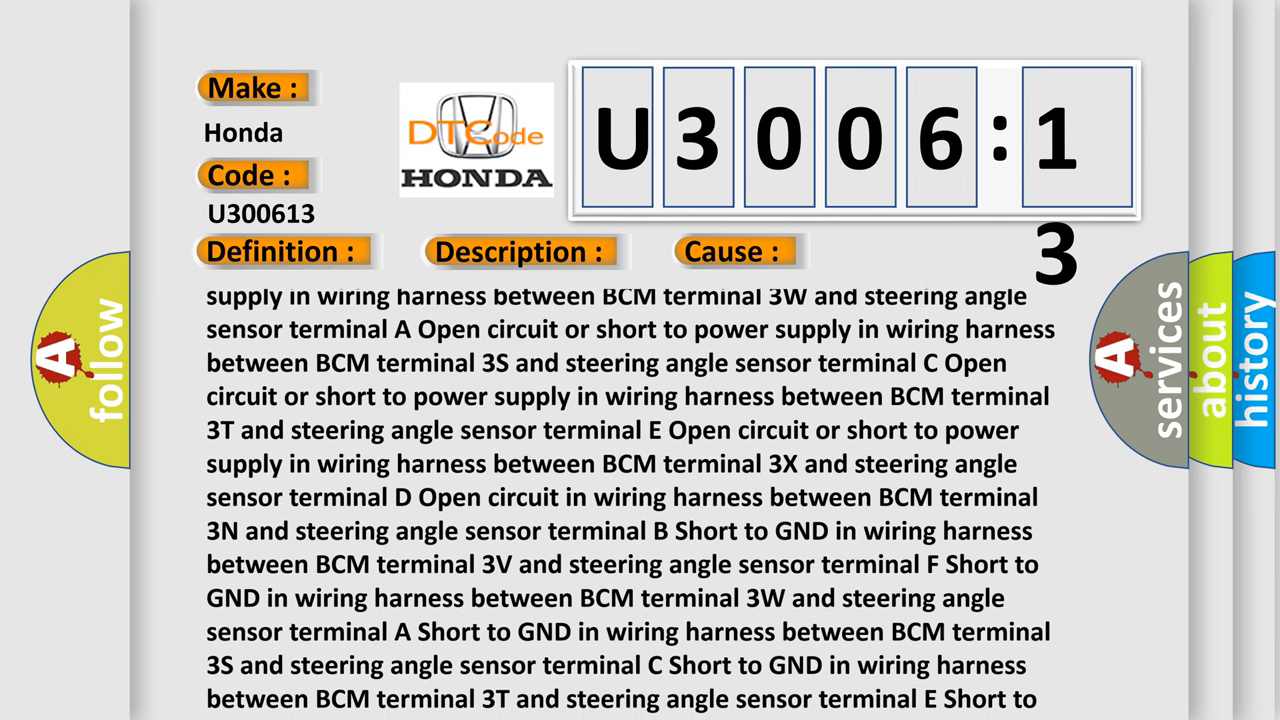
pyautogui.scroll(-3)
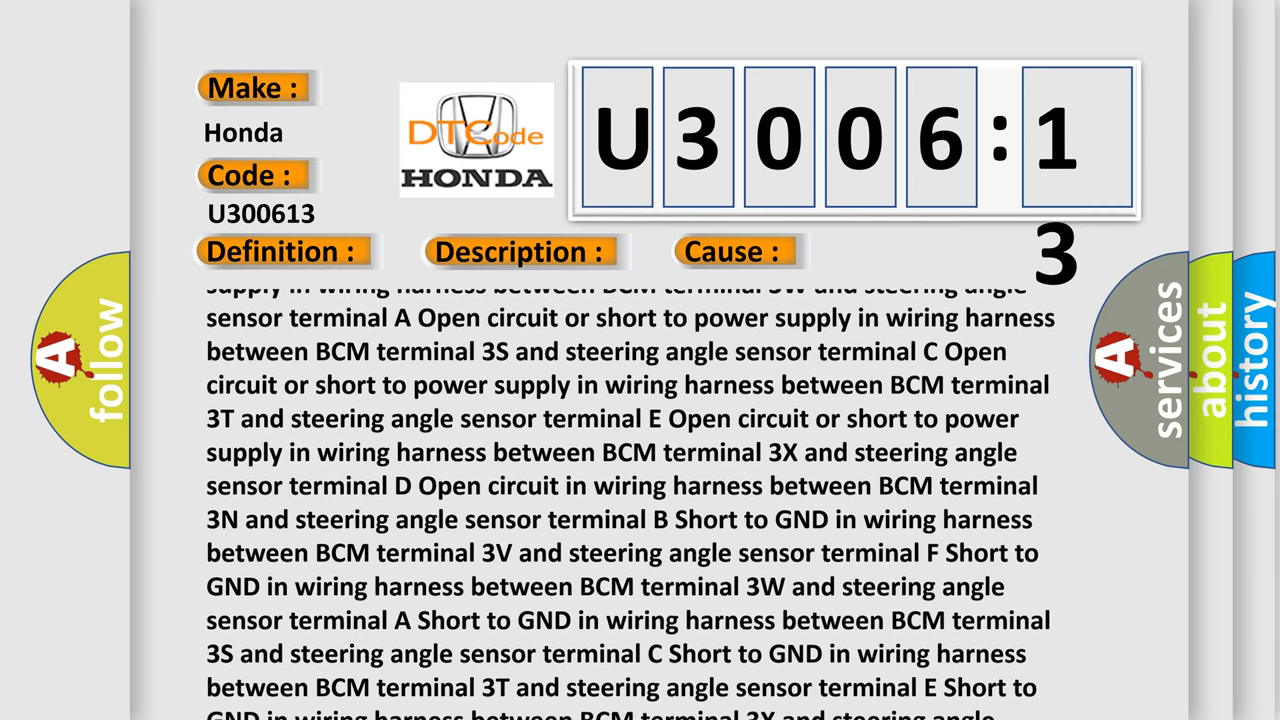
pyautogui.scroll(-3)
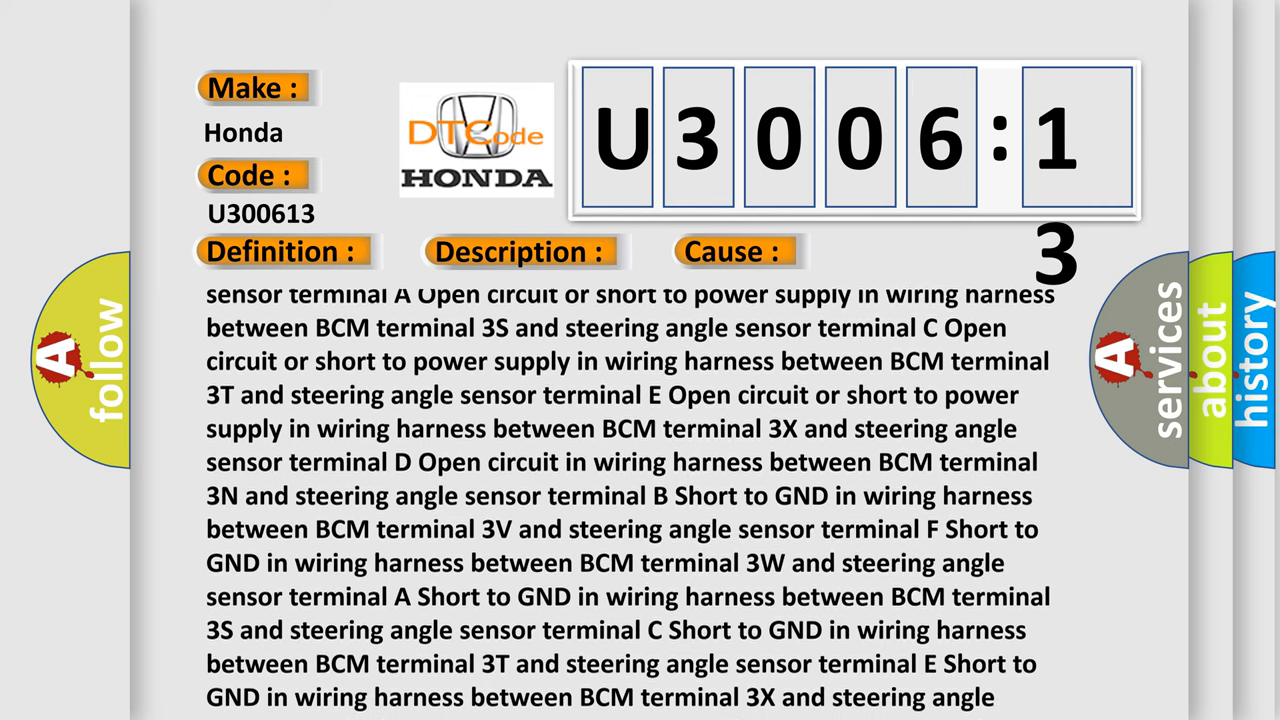
pyautogui.scroll(-3)
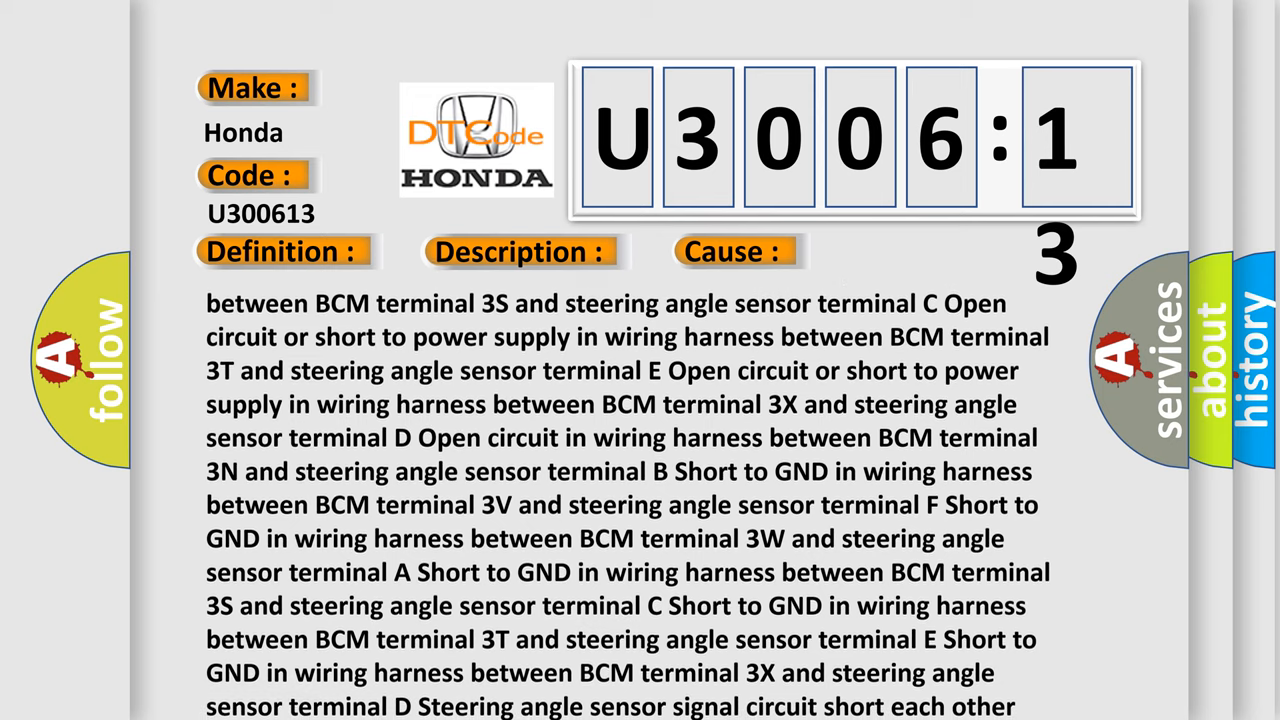
pyautogui.scroll(-3)
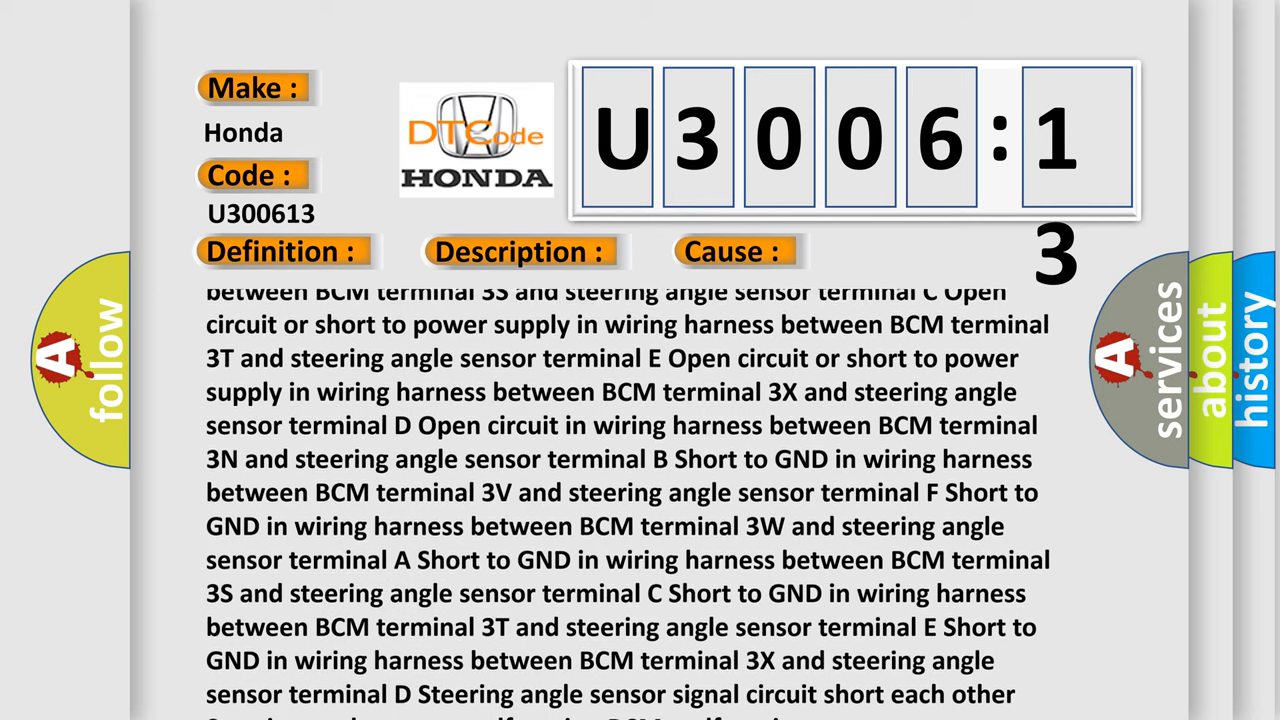
pyautogui.scroll(-3)
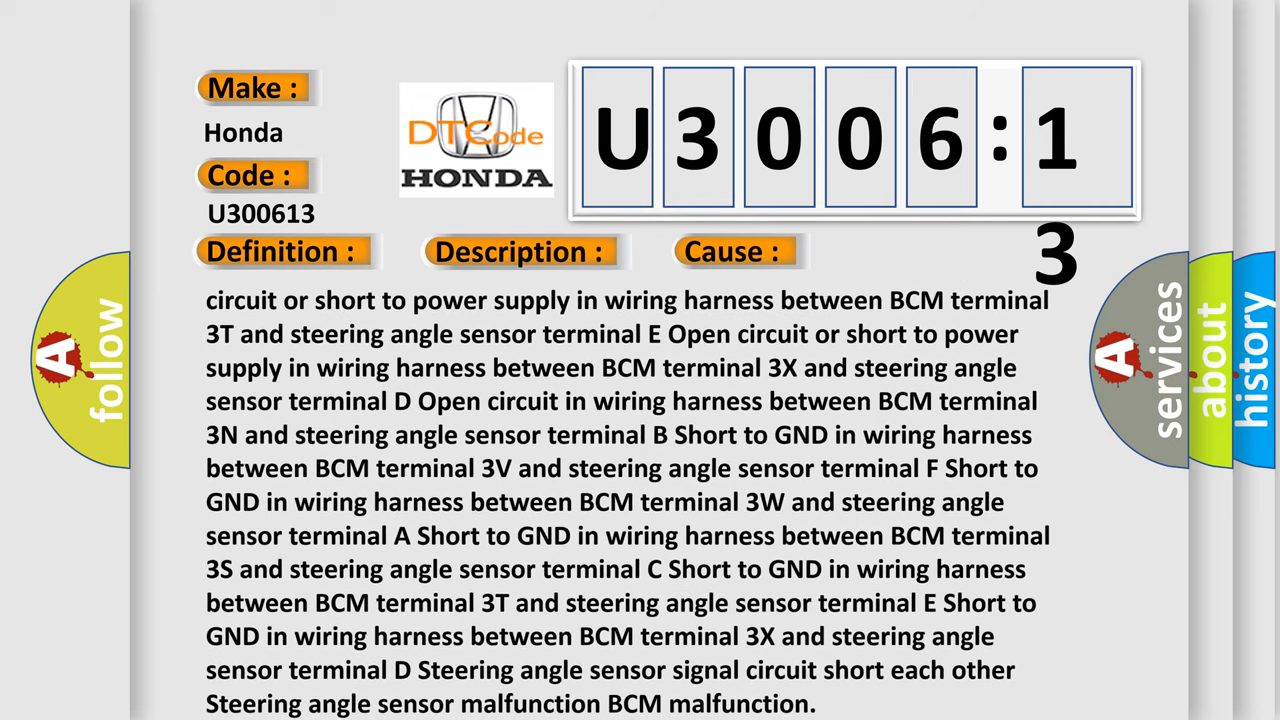
pyautogui.scroll(-3)
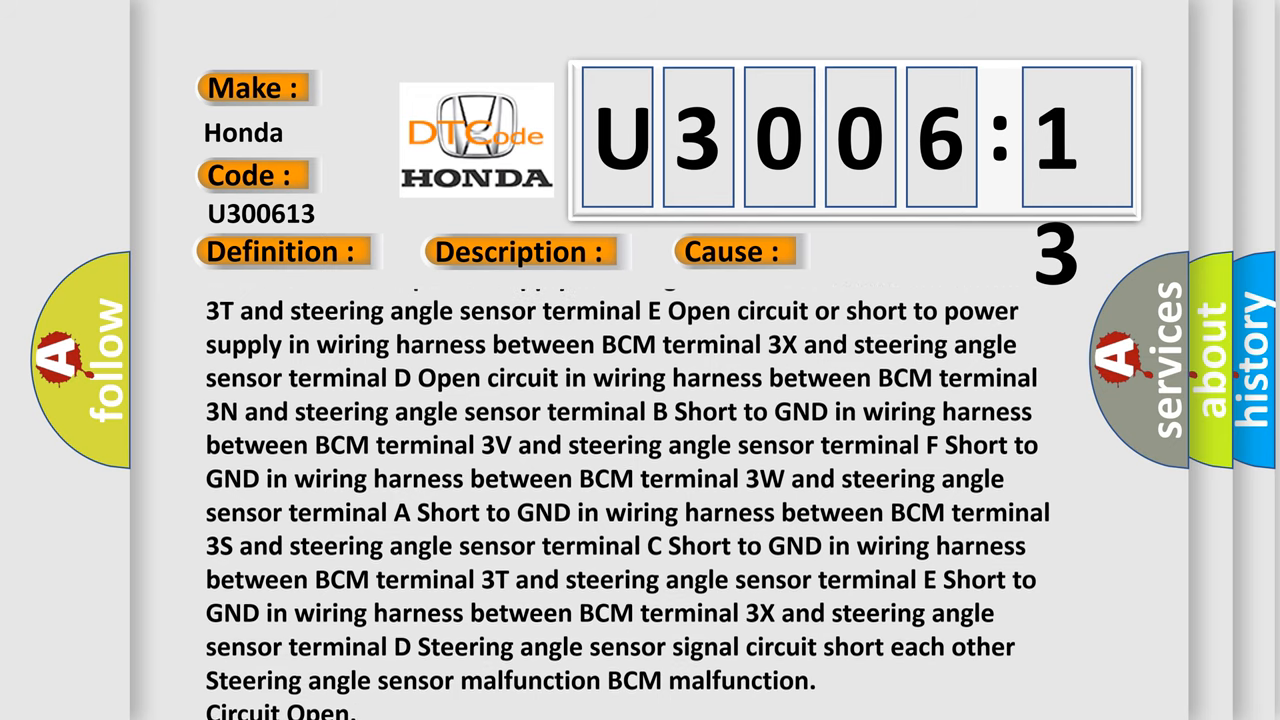
pyautogui.scroll(-3)
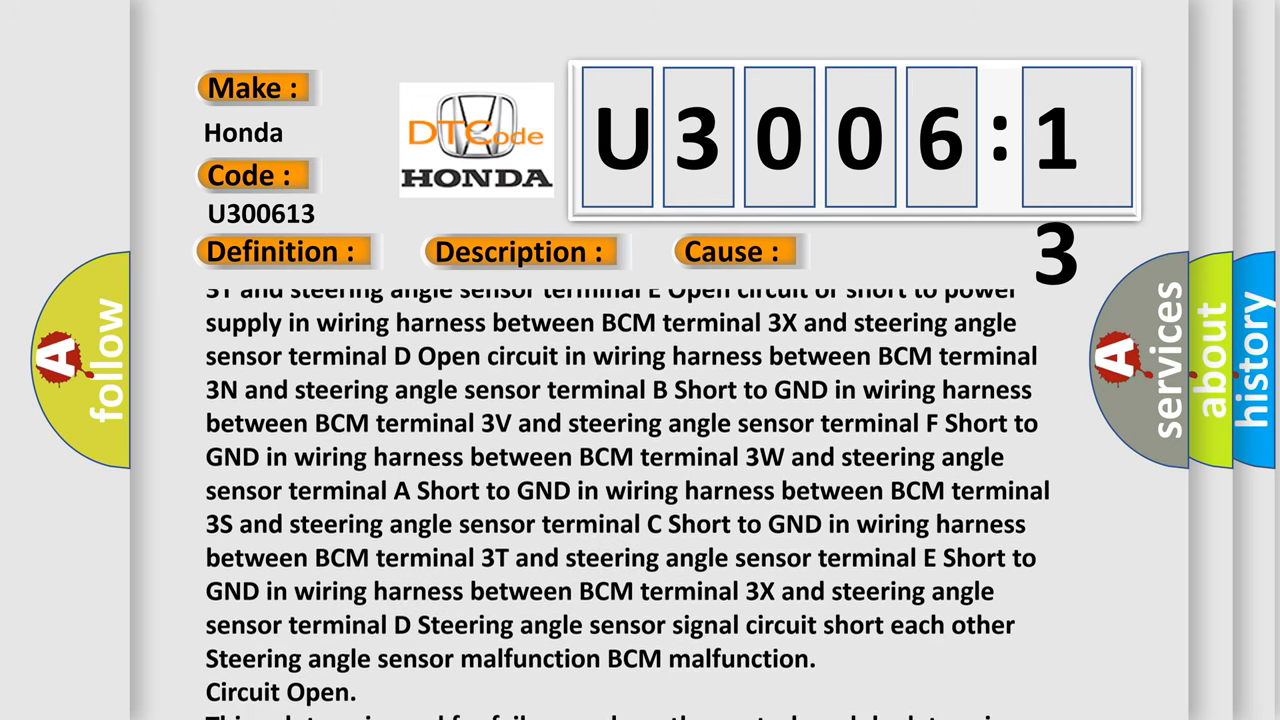
pyautogui.scroll(-3)
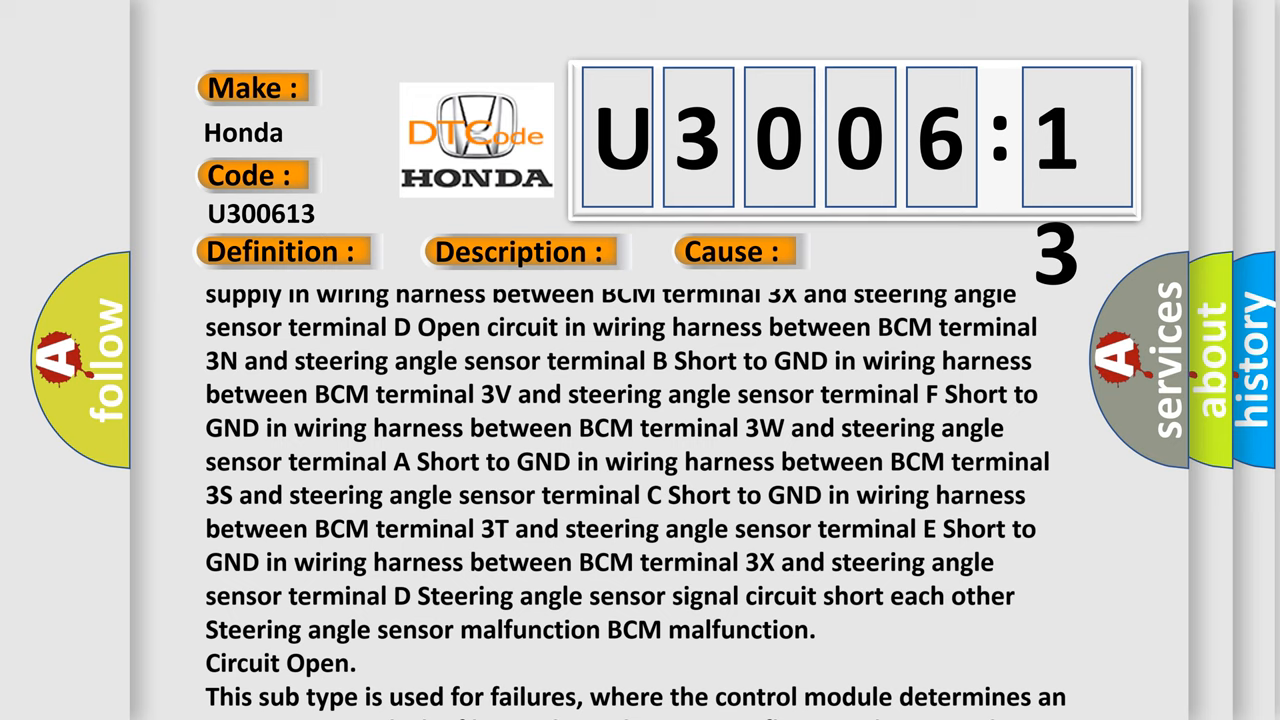
pyautogui.scroll(-3)
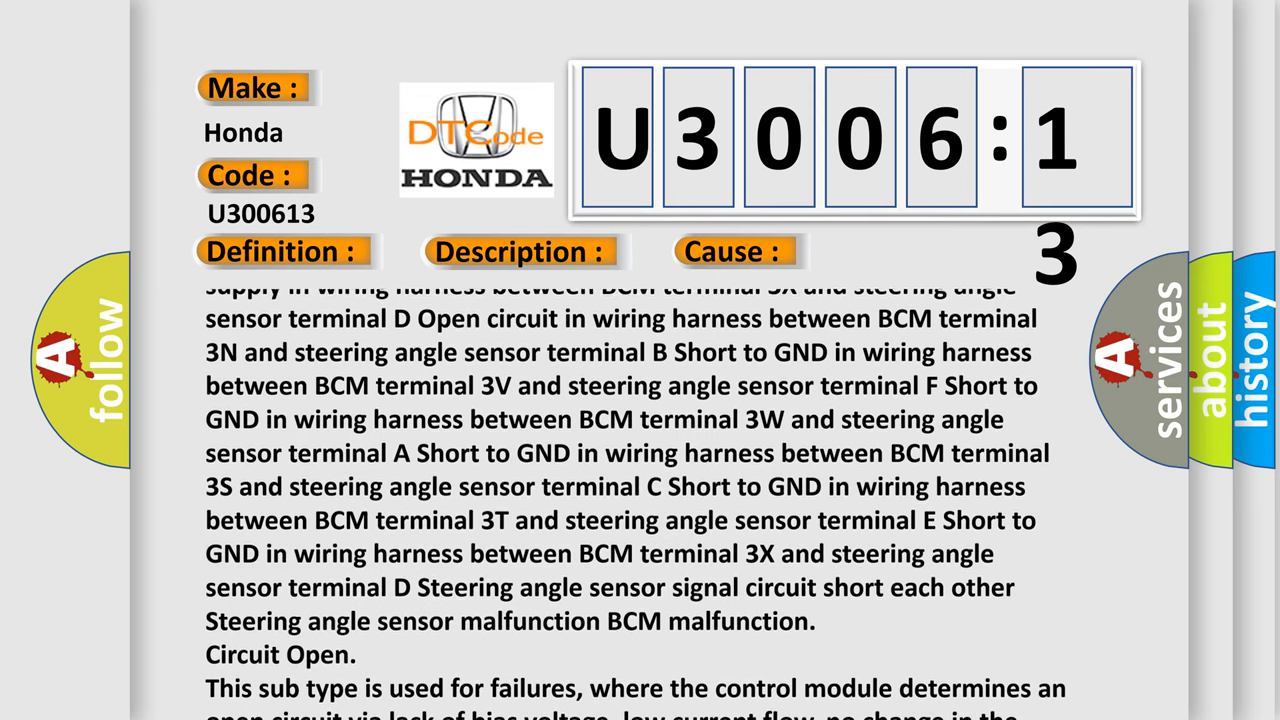
pyautogui.scroll(-3)
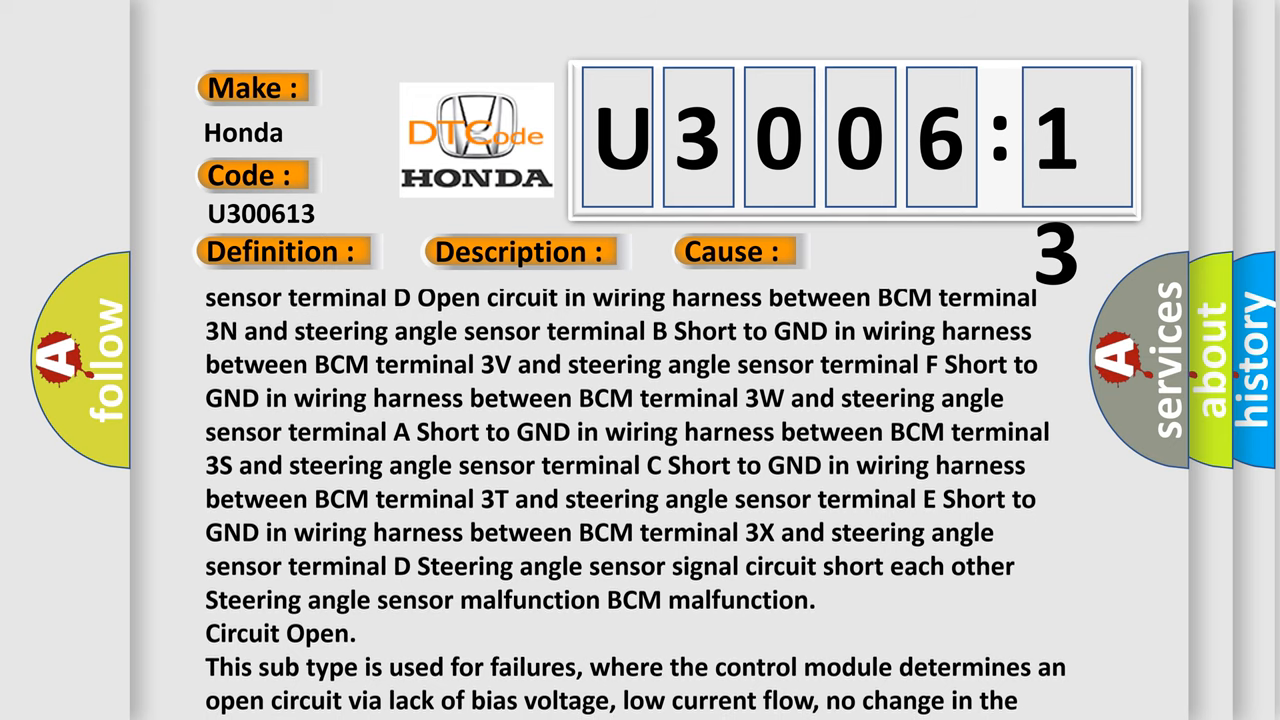
pyautogui.scroll(-3)
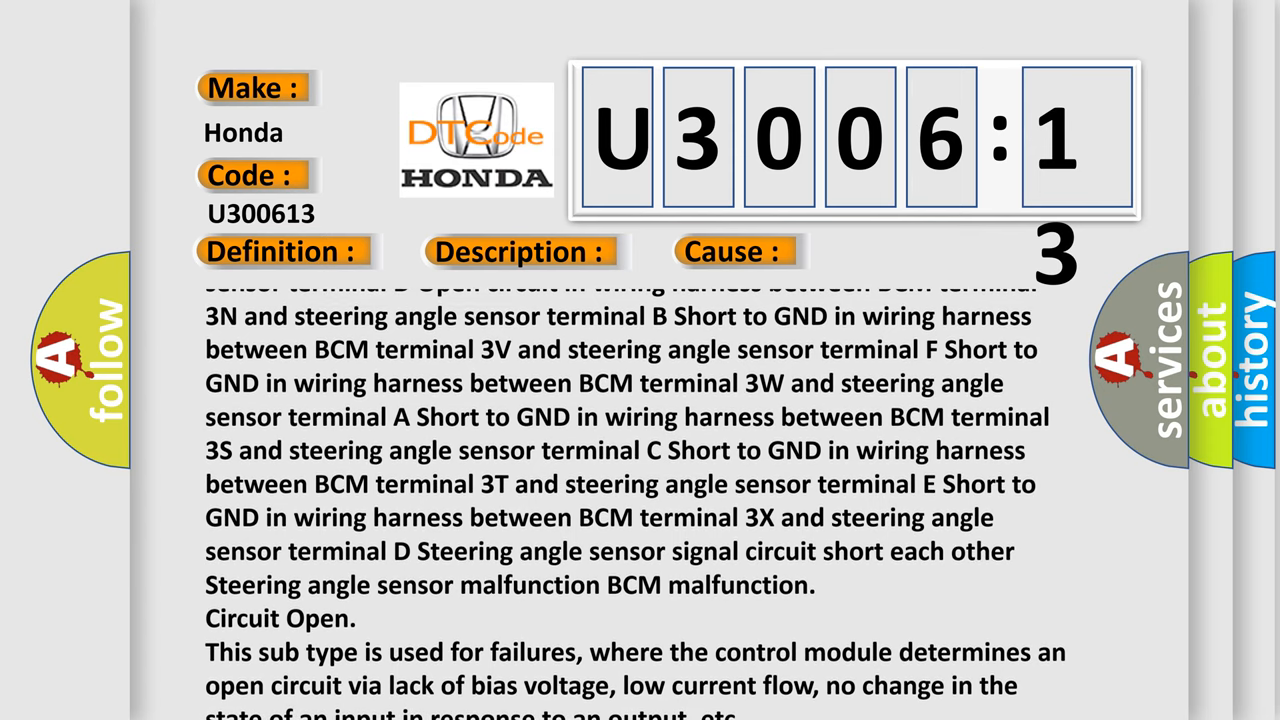
pyautogui.scroll(-3)
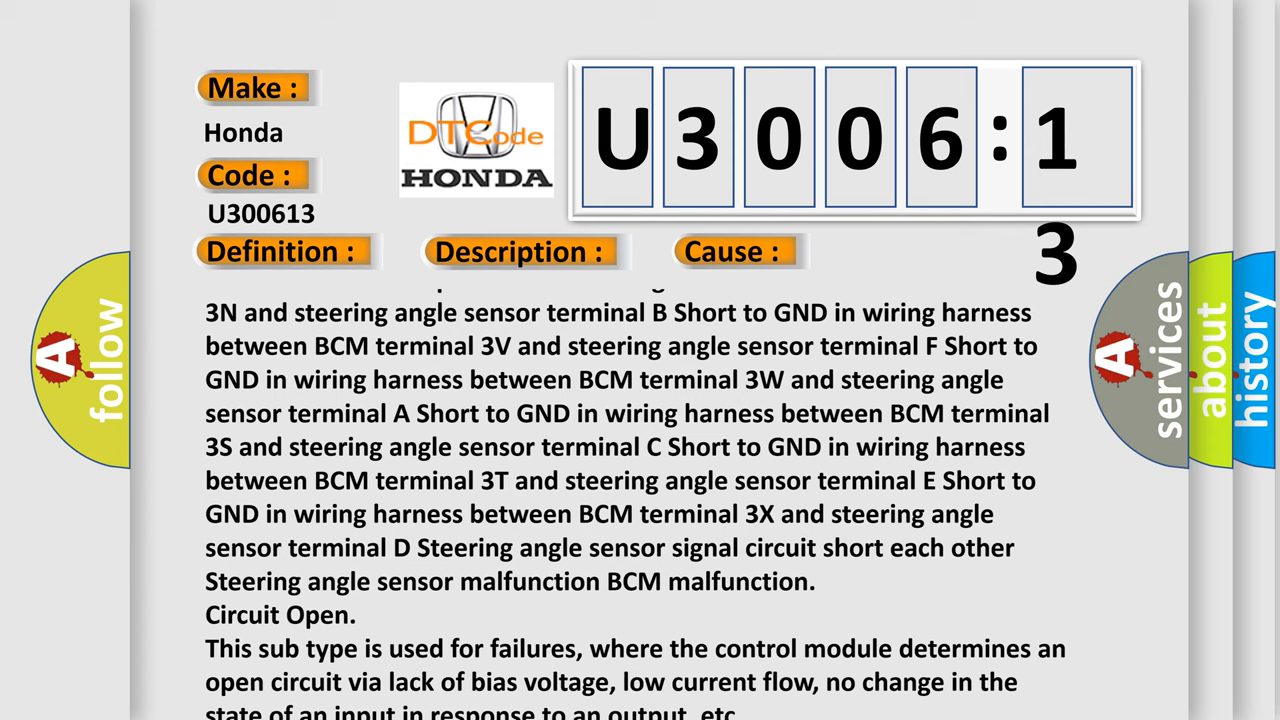